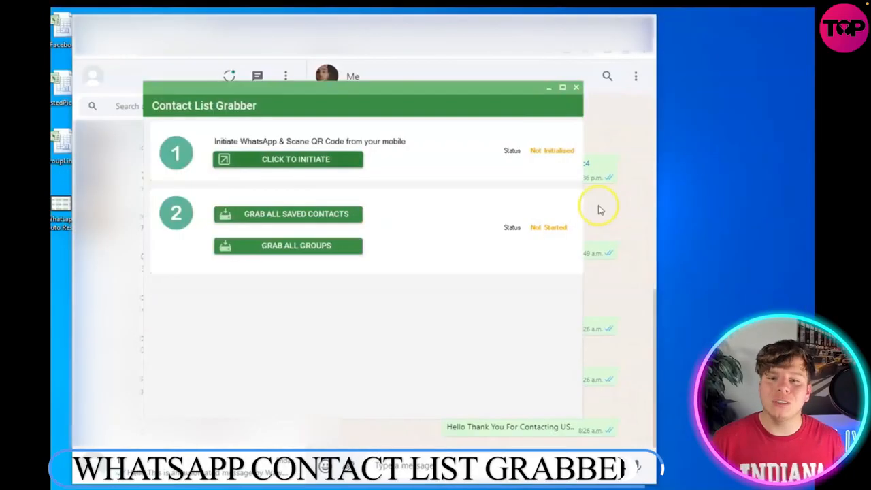
# Step: Initiate the WhatsApp connection so the first step shows Initialised
pyautogui.click(289, 158)
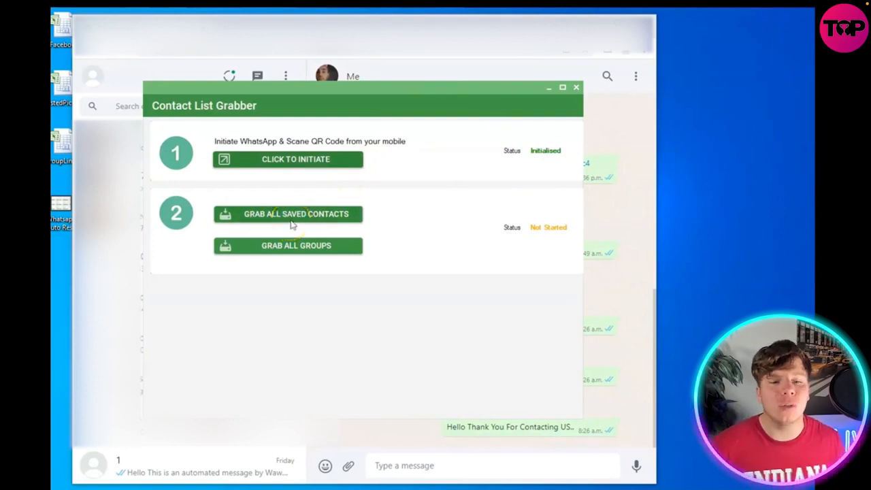
# Step: Grab all saved contacts, save them as ContactList on the Desktop, and close the windows
pyautogui.click(288, 213)
pyautogui.write('ContactListL')
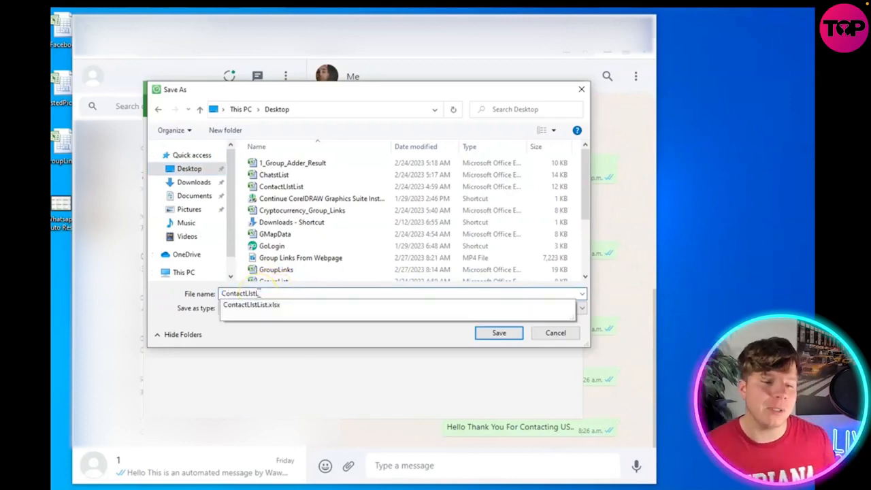
pyautogui.click(498, 332)
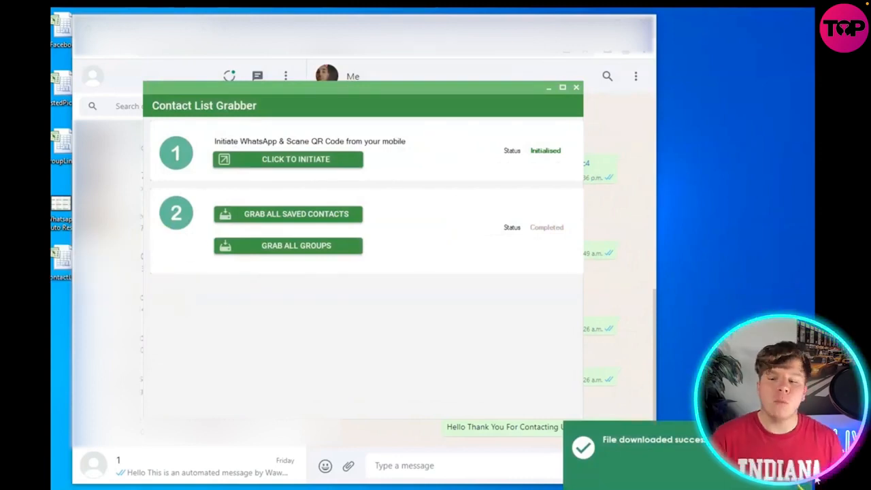
pyautogui.click(578, 87)
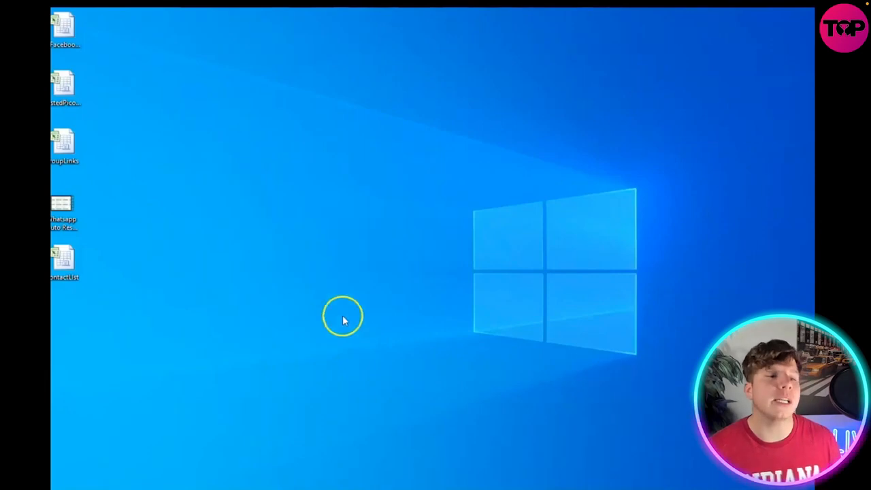
# Step: Move the ContactList file on the desktop and open it in Excel
pyautogui.moveTo(62, 261); pyautogui.dragTo(234, 262)
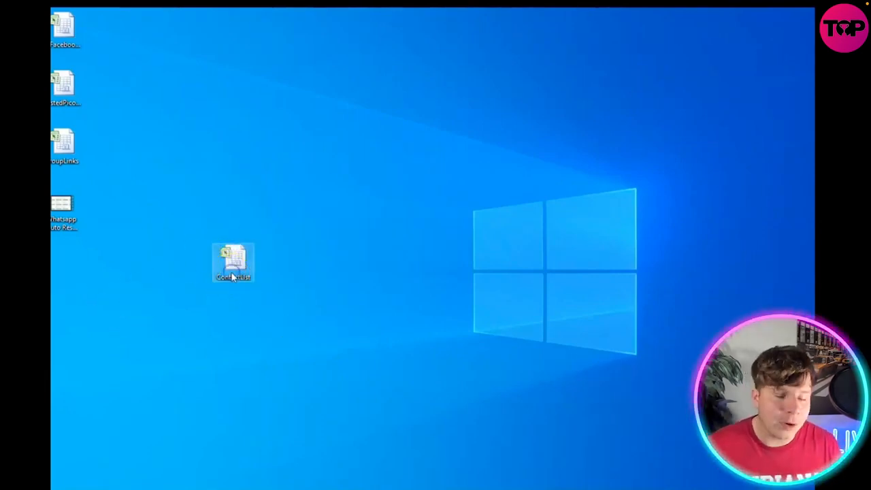
pyautogui.doubleClick(233, 264)
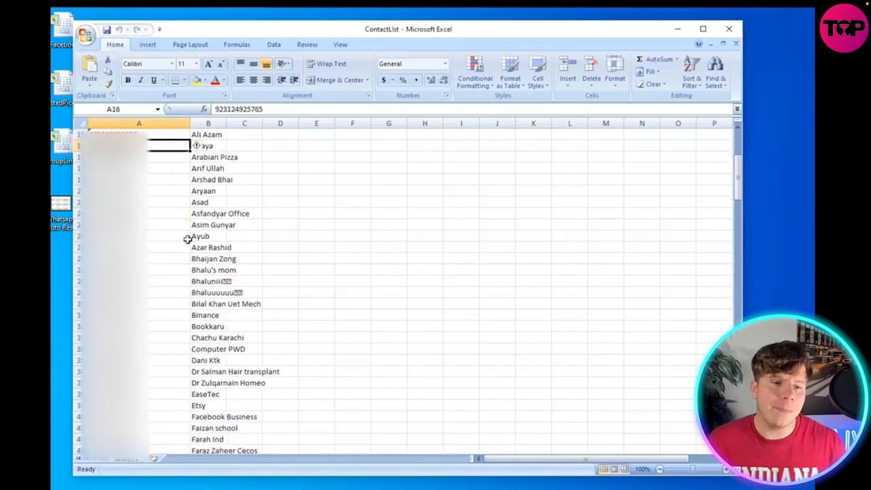
pyautogui.scroll(-3)
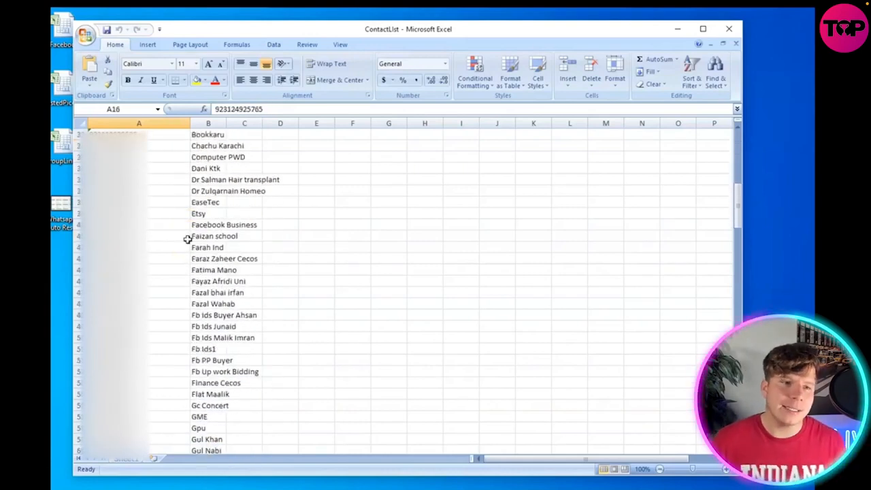
pyautogui.scroll(-3)
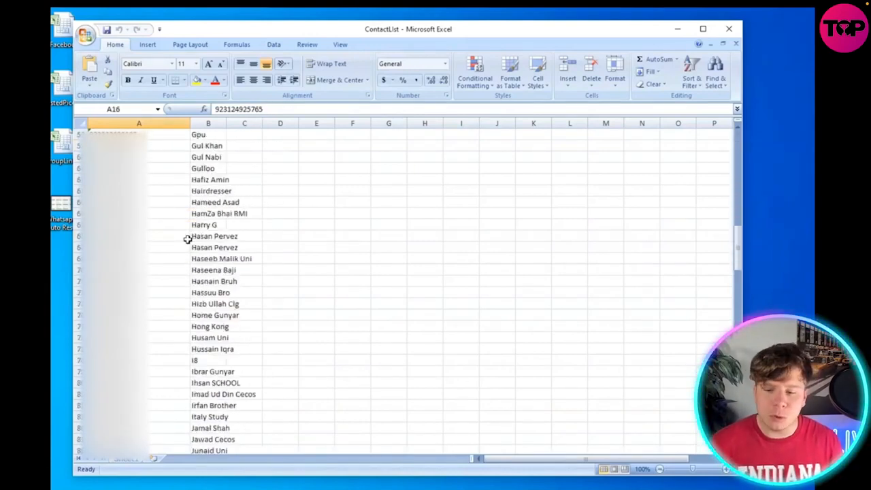
pyautogui.scroll(-3)
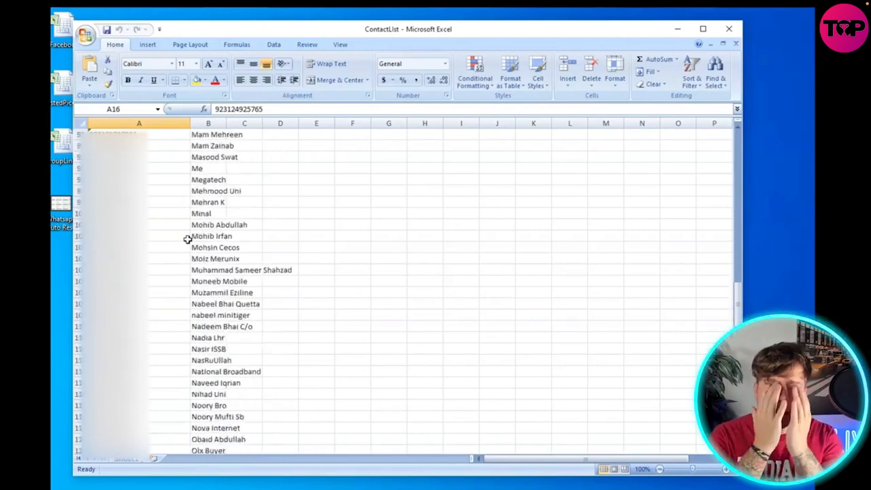
pyautogui.scroll(-3)
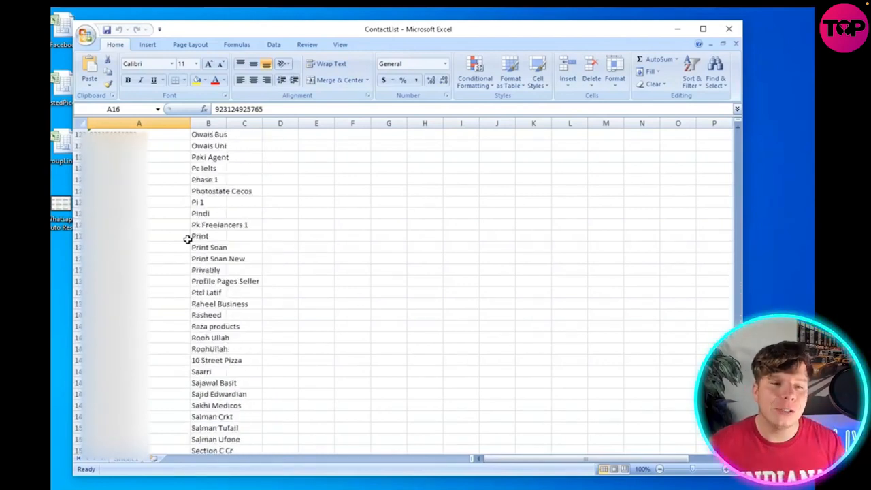
pyautogui.scroll(-3)
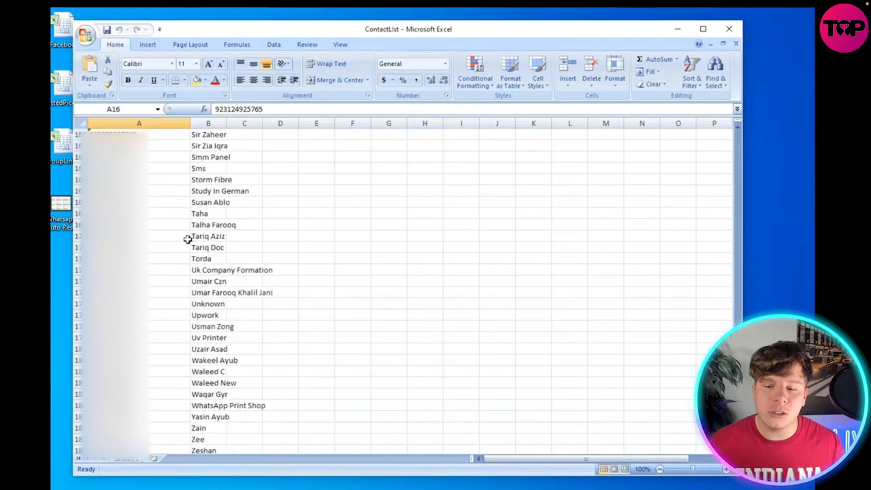
pyautogui.scroll(3)
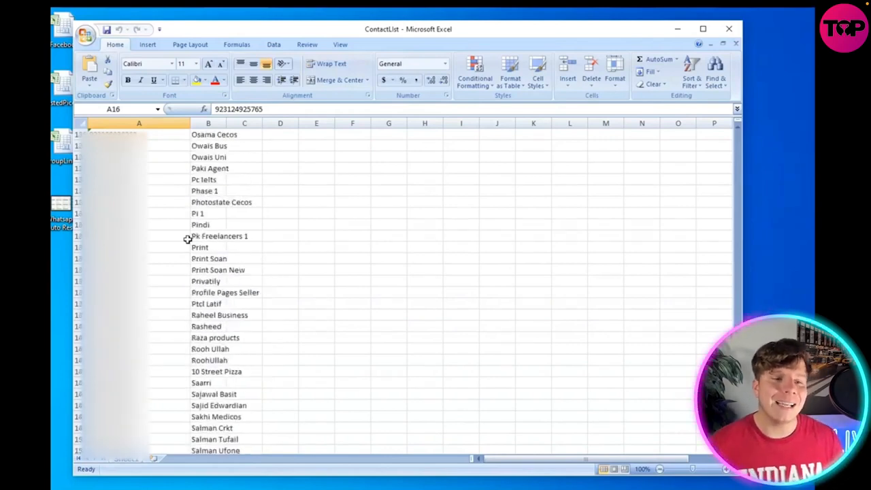
pyautogui.scroll(-3)
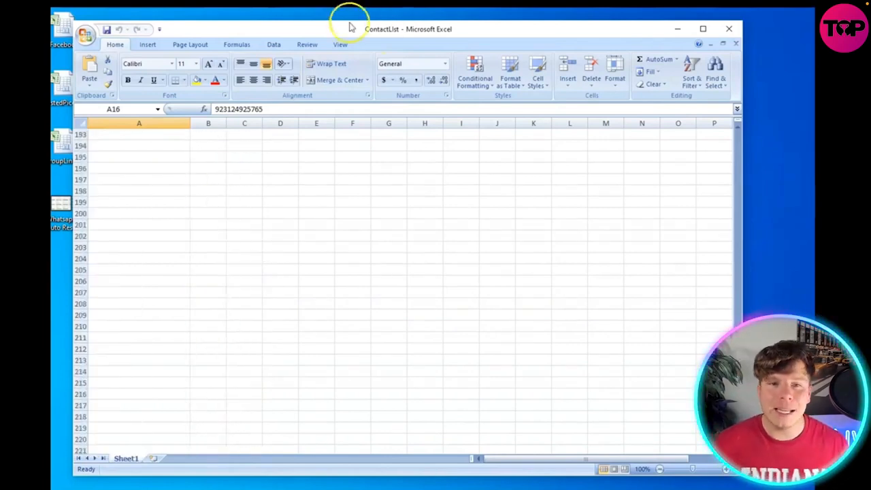